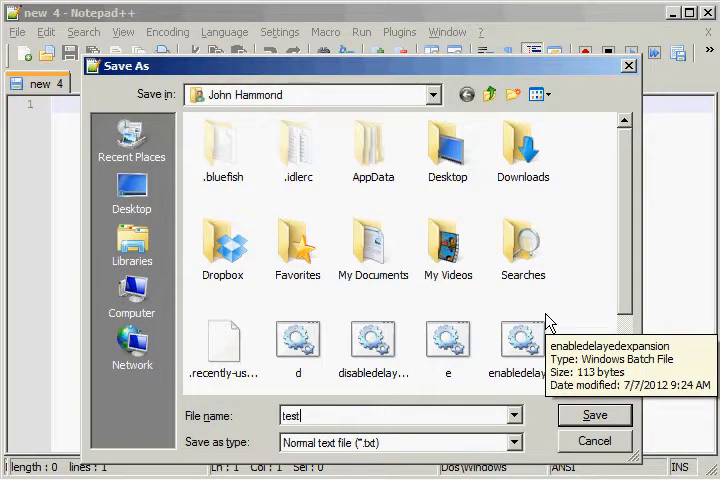
Save the new Notepad++ document as test.bat in the home folder
left_click(594, 415)
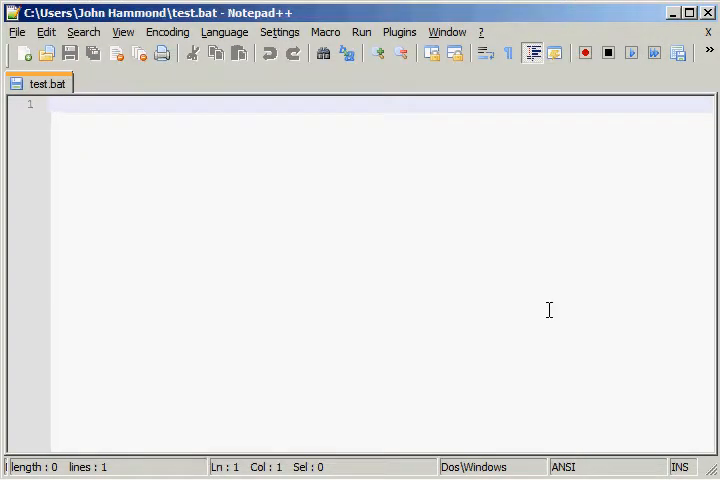
type("@")
type("re")
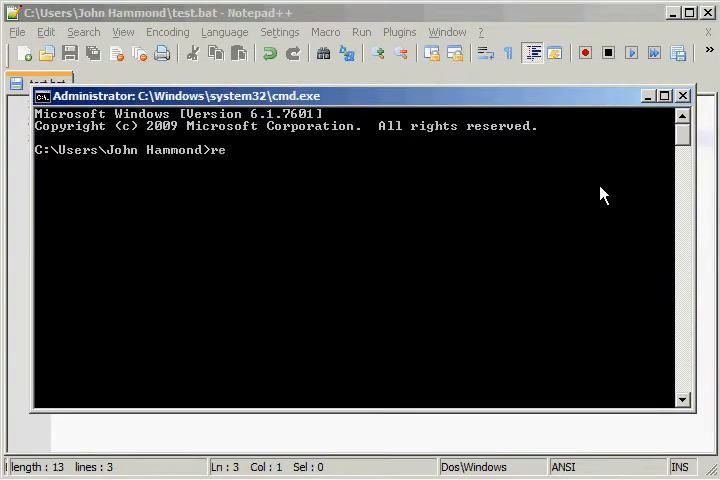
Run reg query /? in Command Prompt and scroll through the help text
type("g query")
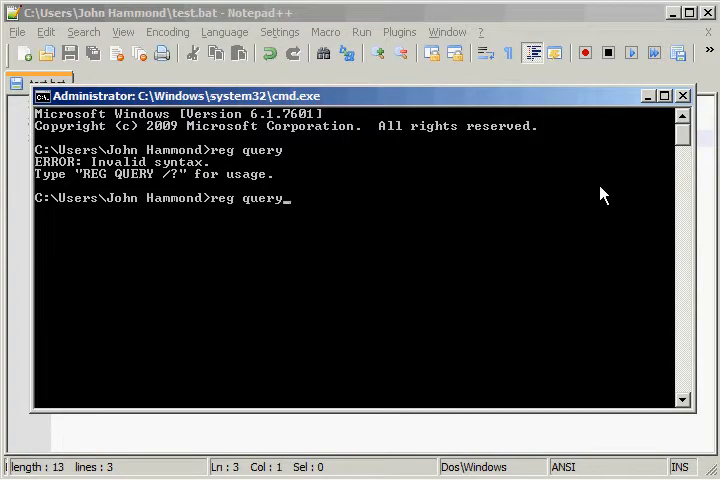
key("Return")
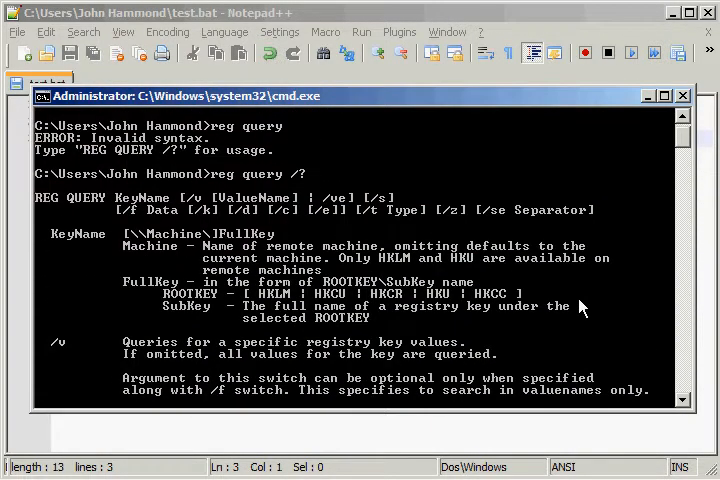
scroll("up", 3)
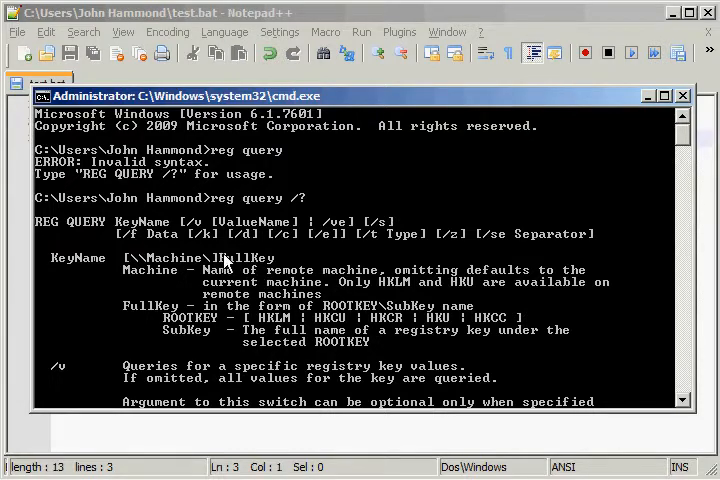
mouse_move(280, 232)
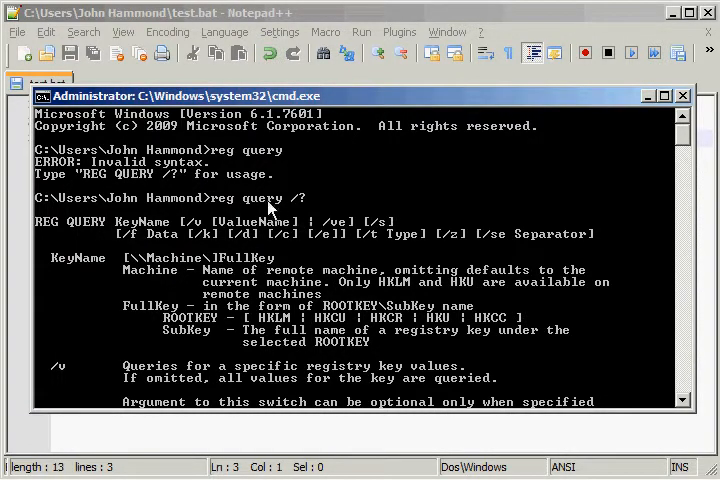
mouse_move(378, 26)
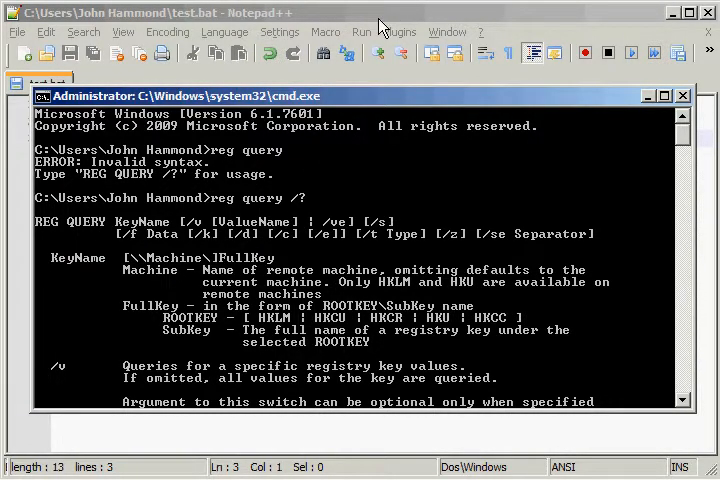
Begin a reg query "HKLM\Software\ line in test.bat, fixing the mistyped key name
left_click(683, 95)
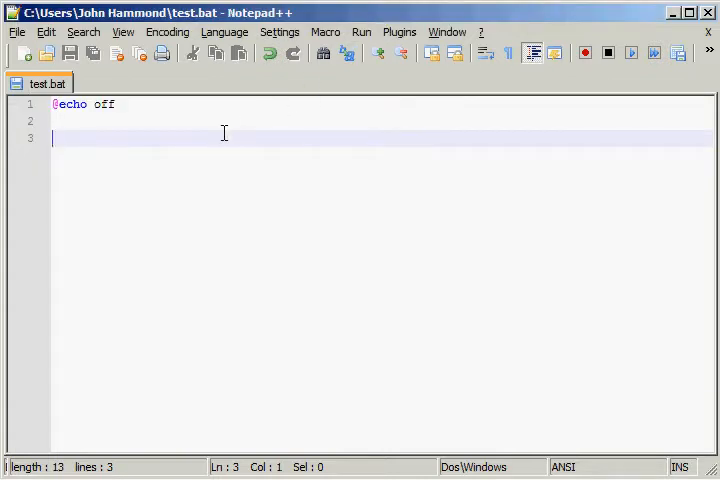
type("reg")
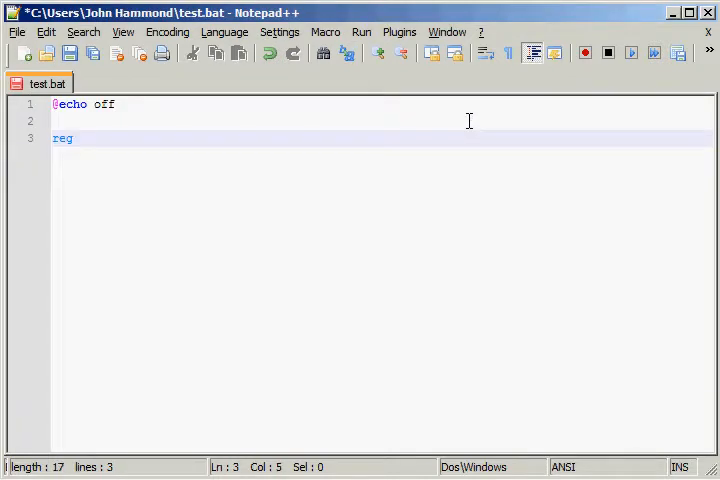
type("query \"")
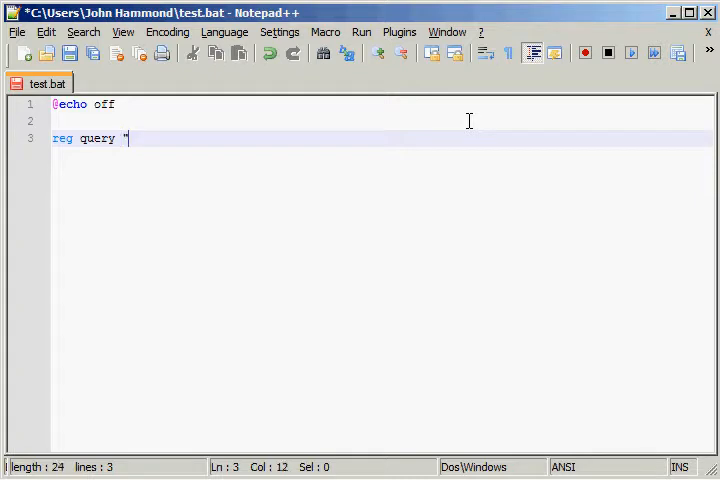
type("H")
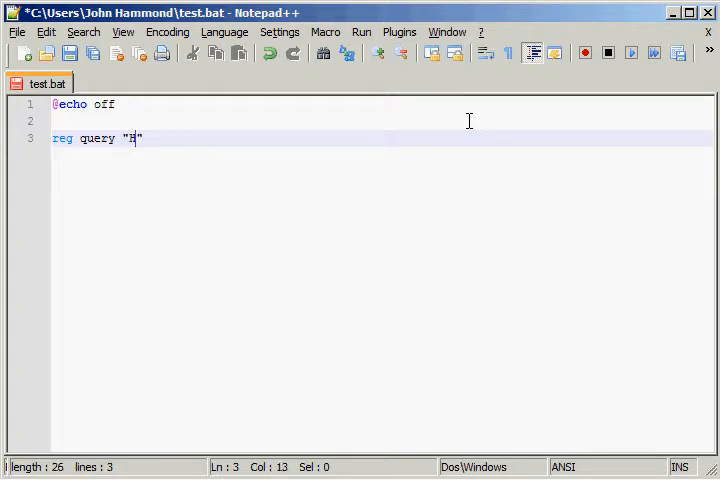
type("KML")
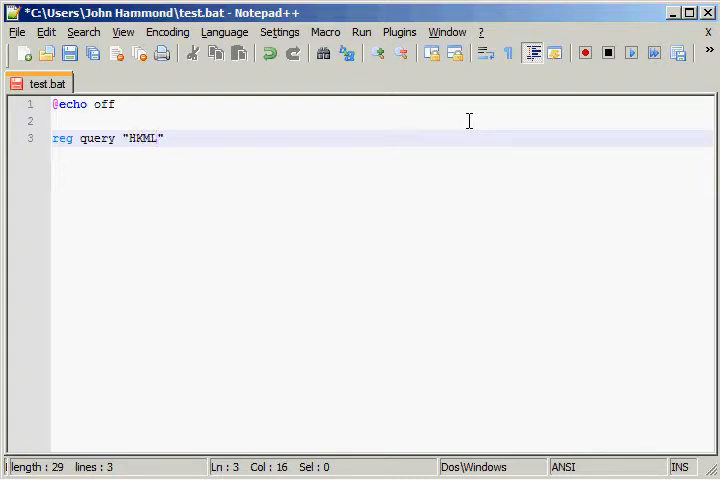
key("BackSpace")
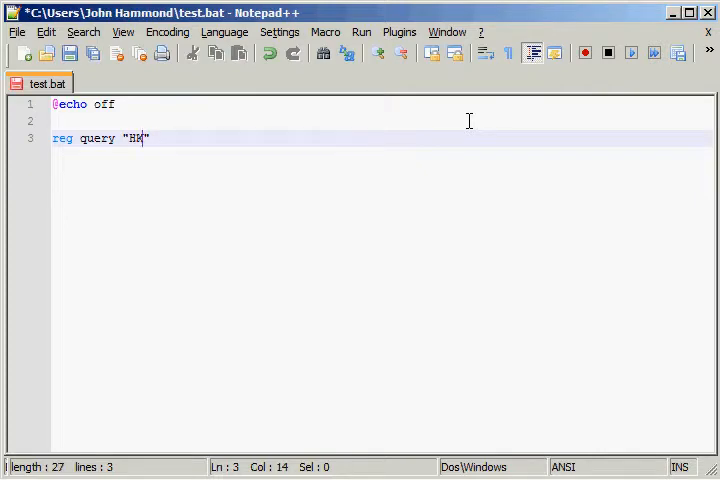
type("LM")
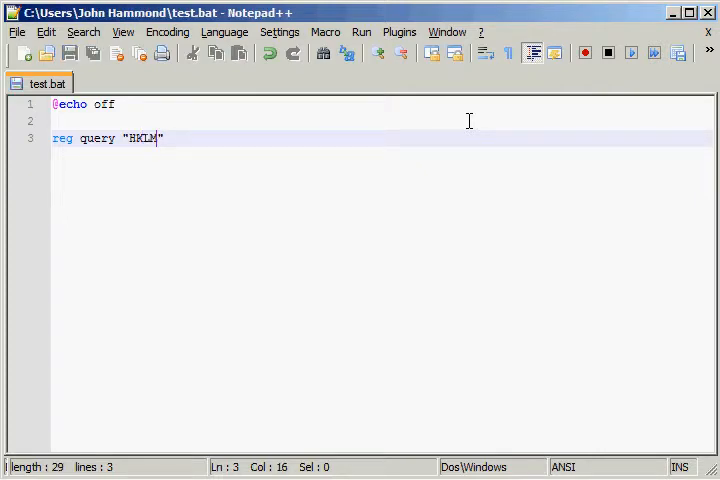
type("\\Software\\")
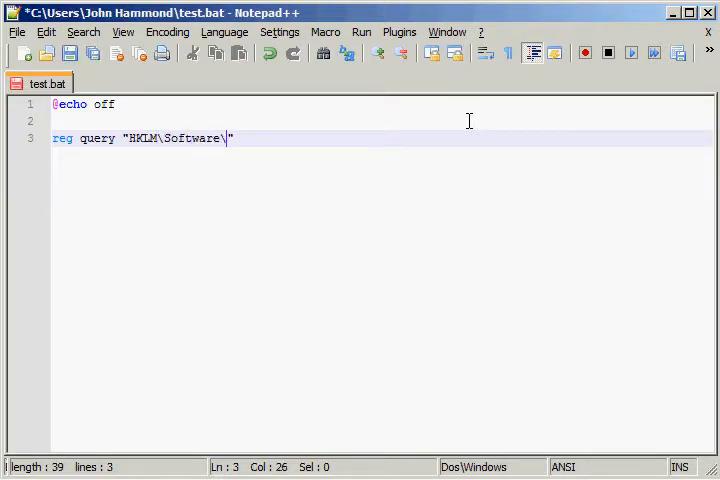
Complete the query with Microsoft\Command Processor" /v "DelayedExpansion"
type("Microsoft\\")
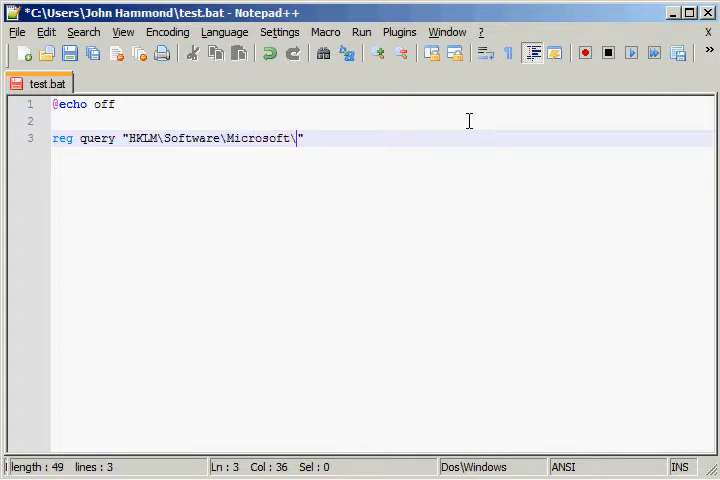
type("Command Proce")
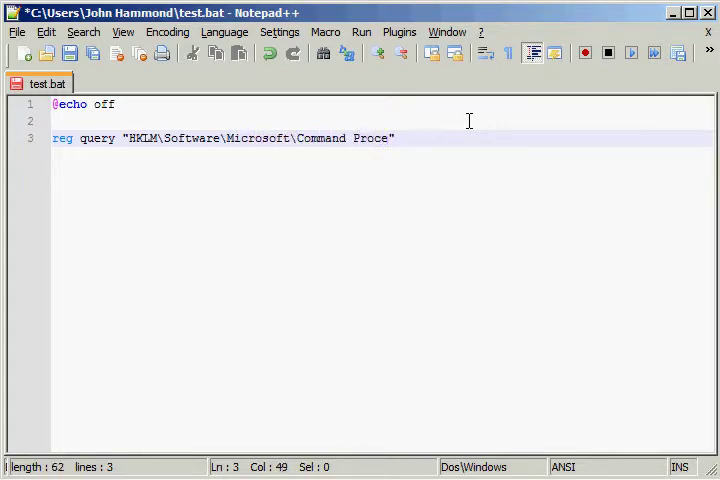
type("ssor")
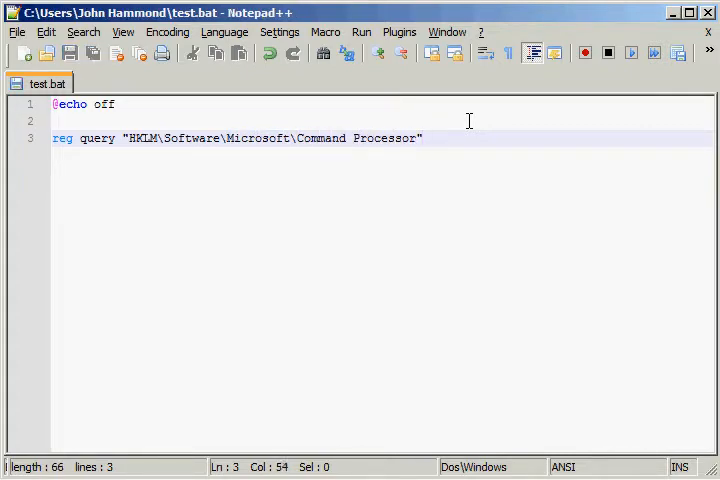
type("/v \"\"")
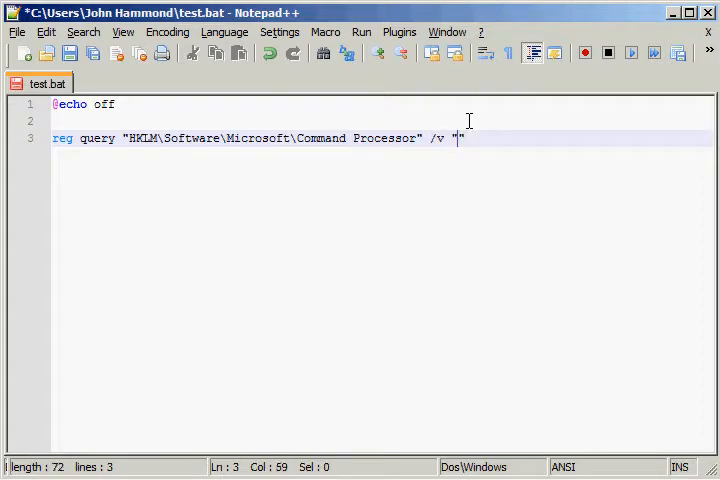
type("DelayedExpansio")
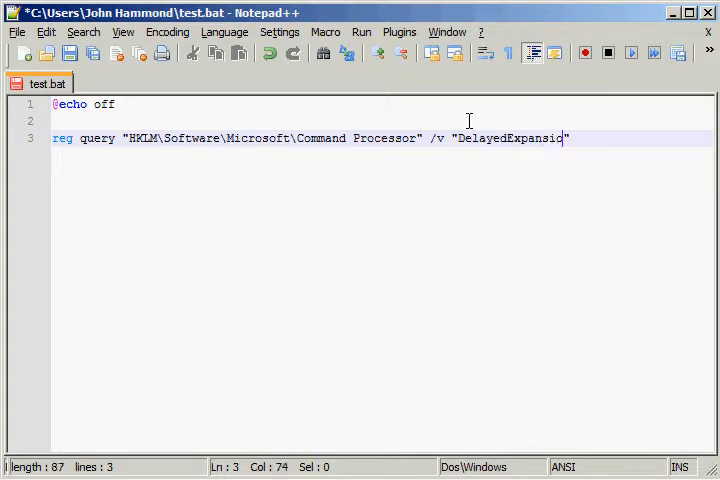
type("\"")
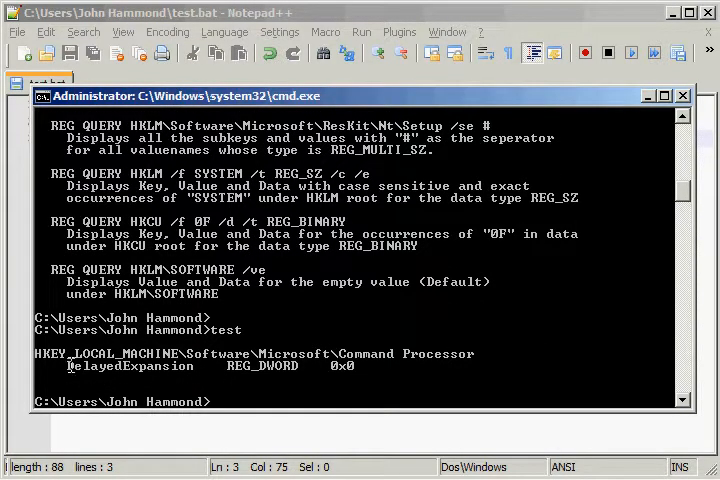
mouse_move(285, 375)
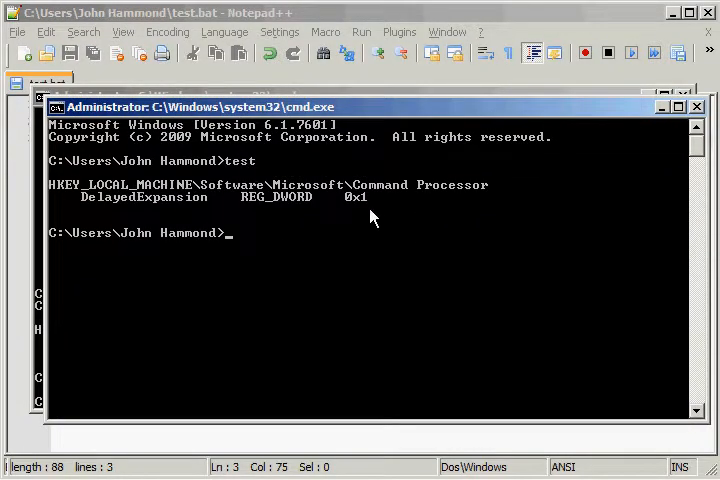
mouse_move(365, 210)
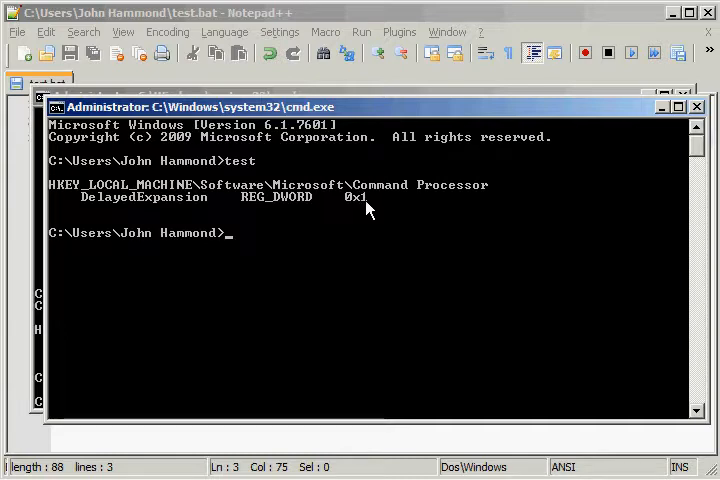
mouse_move(372, 205)
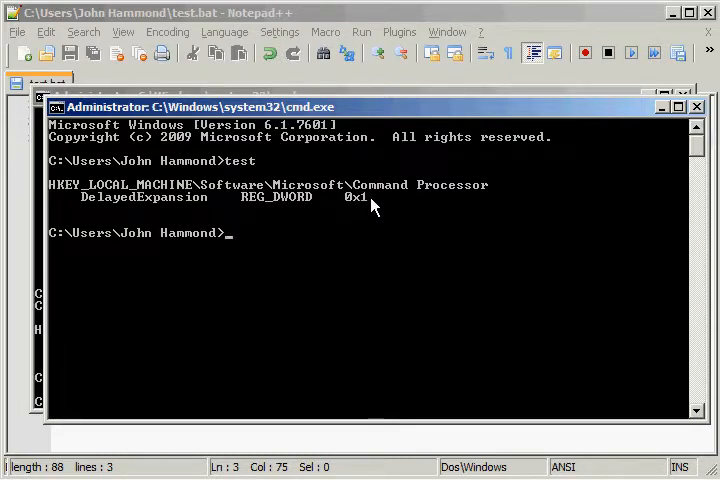
mouse_move(563, 180)
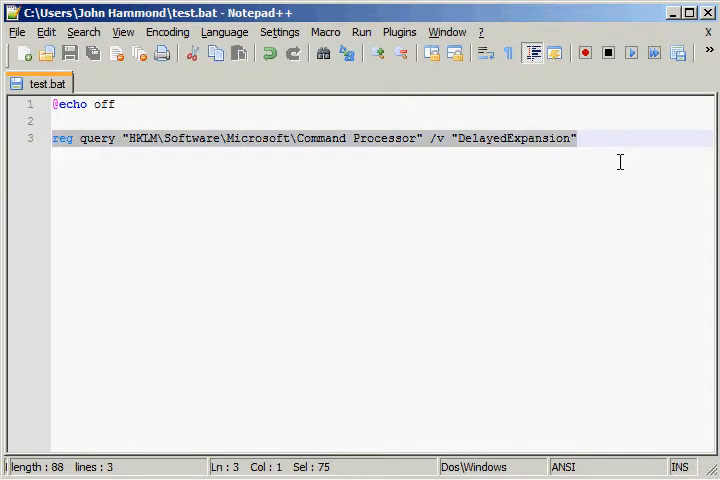
Wrap the reg query in a for /f %%g loop whose body echoes %%g
type("for")
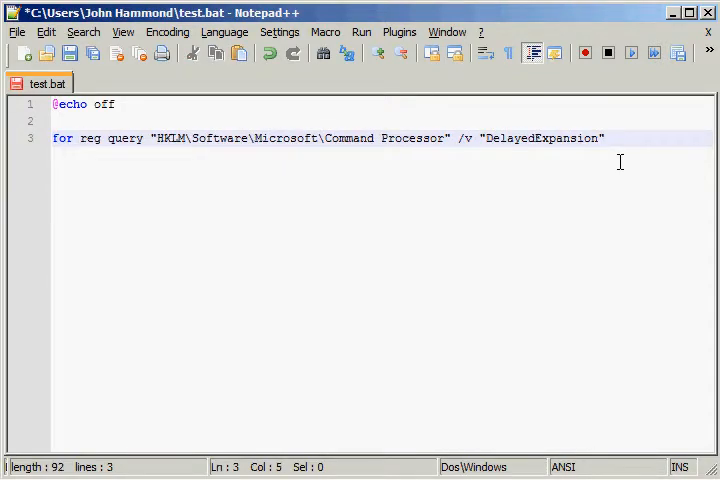
type("/")
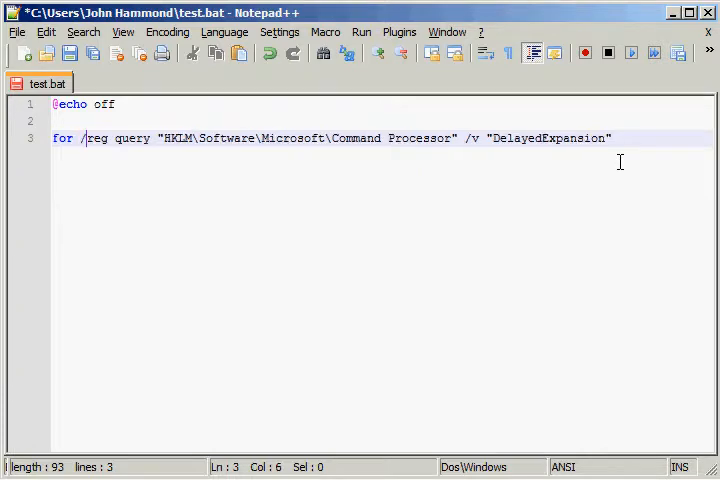
type("f")
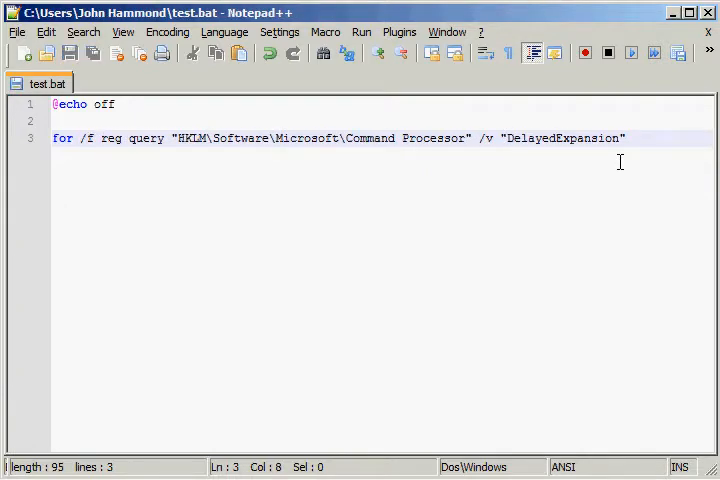
type("%%g")
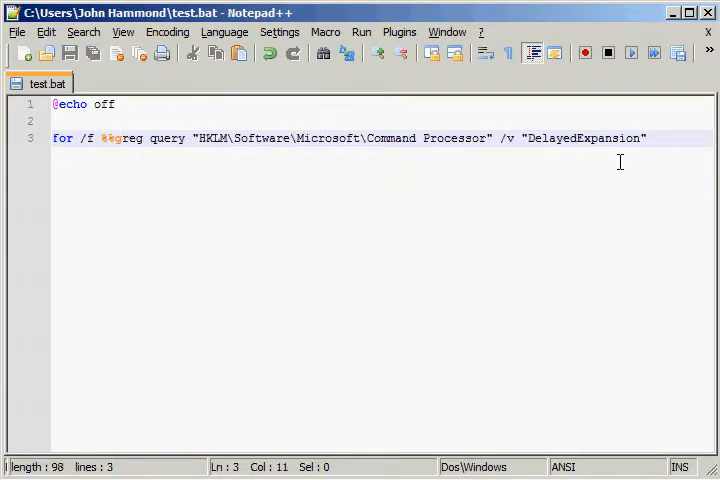
type("in")
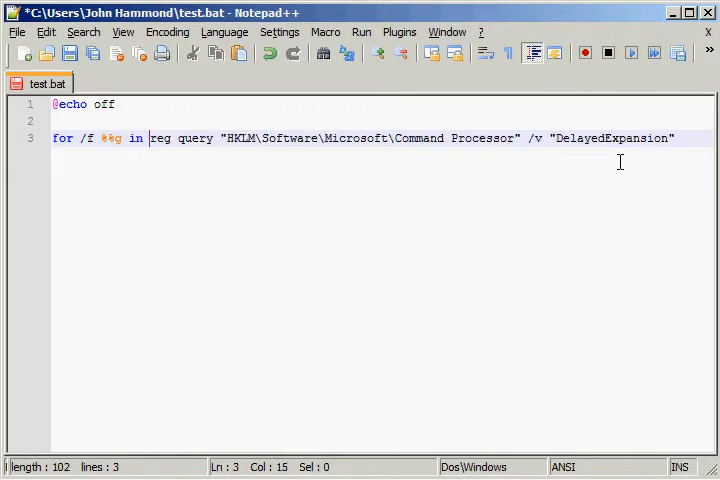
type("(")
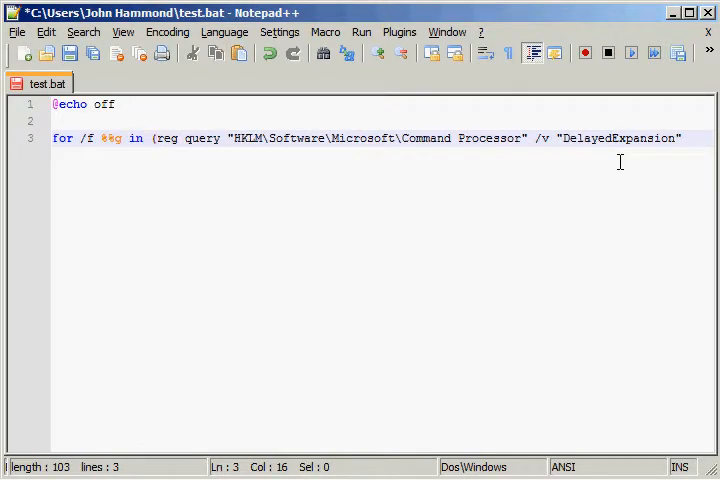
type("'")
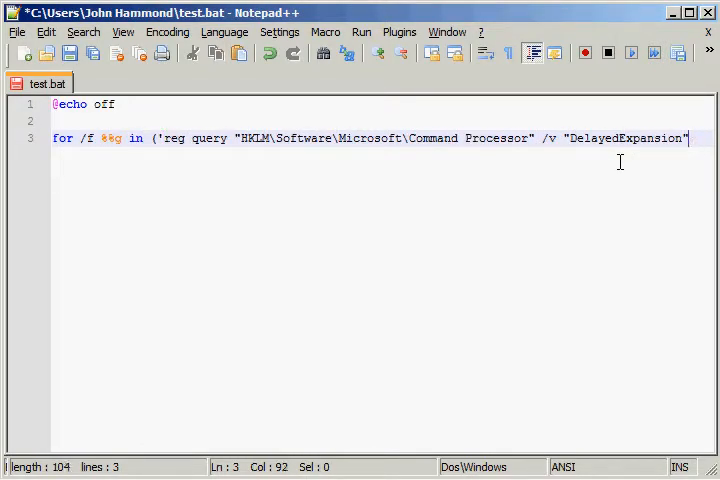
type("\")")
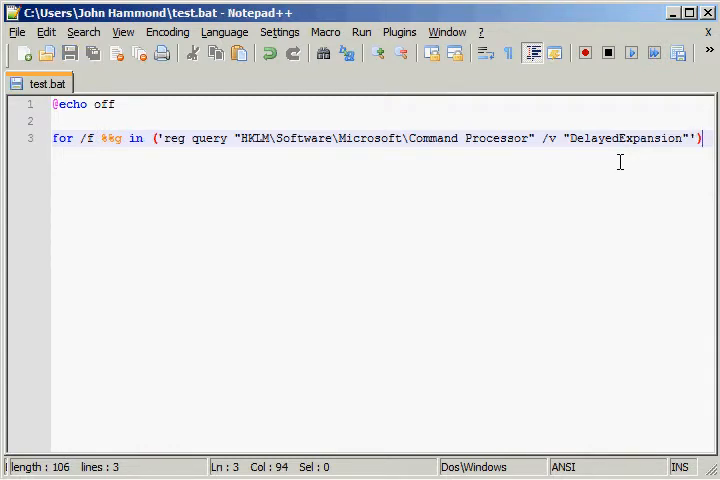
key("Left")
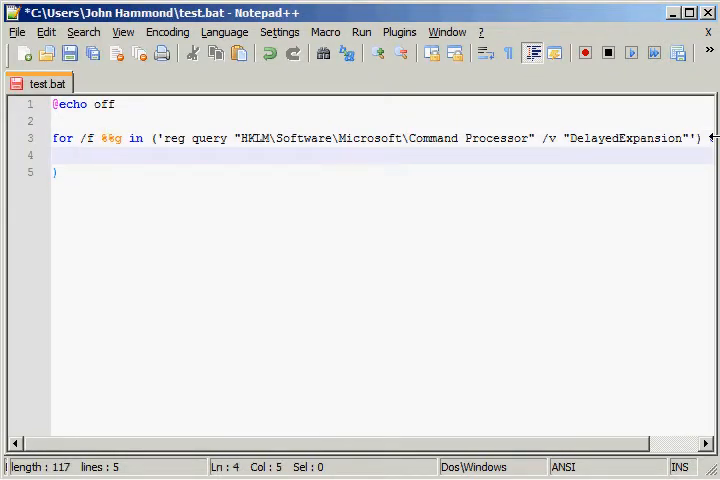
type("echo %")
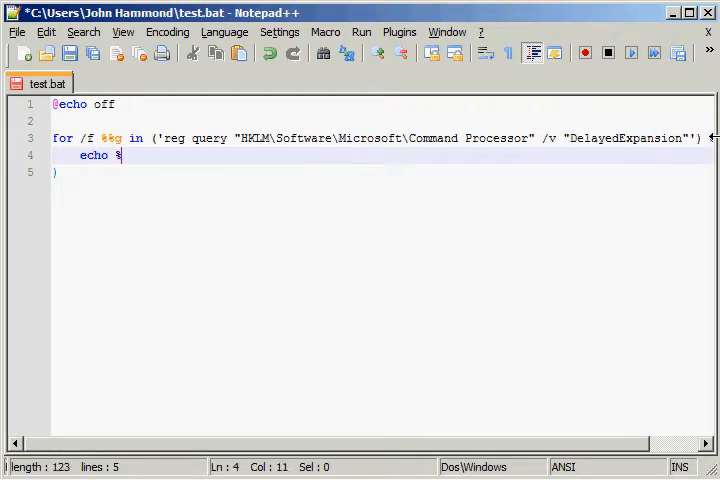
type("%%g")
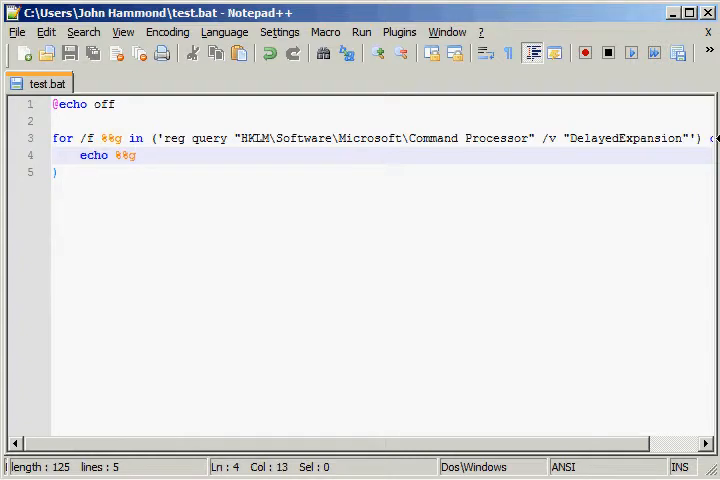
Launch cmd.exe through the Start menu search
left_click(25, 466)
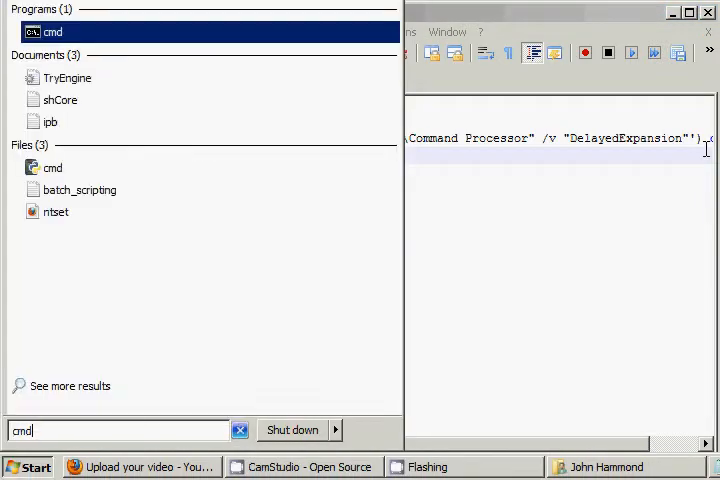
left_click(52, 32)
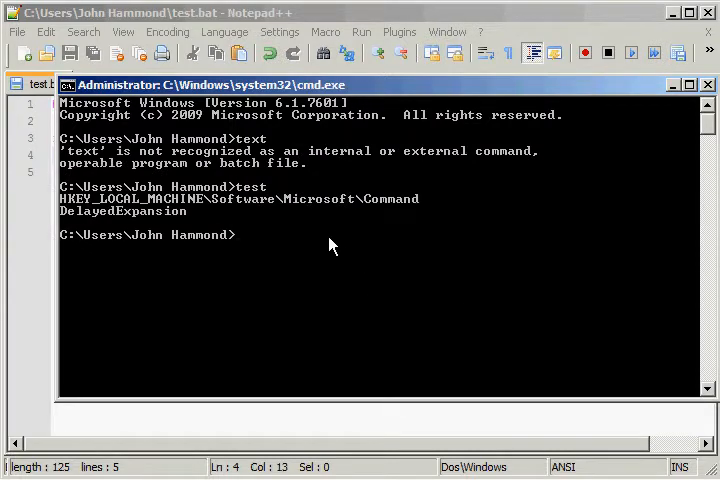
mouse_move(280, 248)
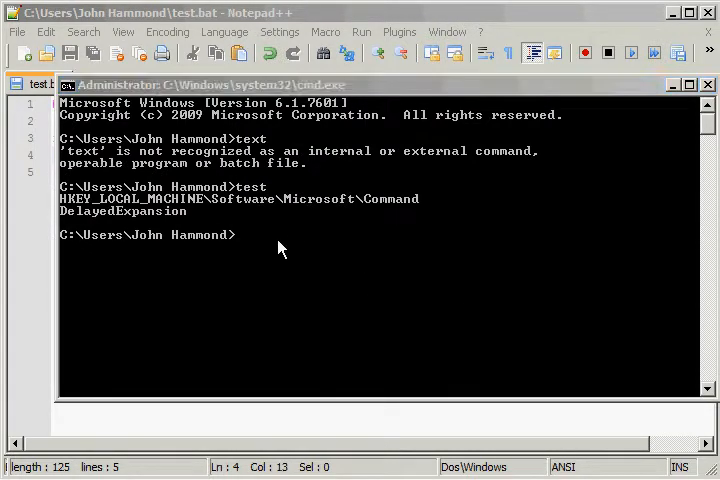
mouse_move(28, 262)
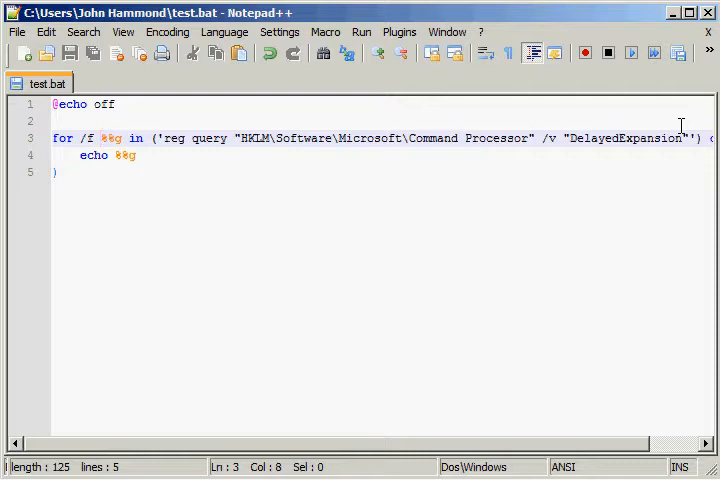
Add "tokens=3" to the for /f options in test.bat
type("\"\"")
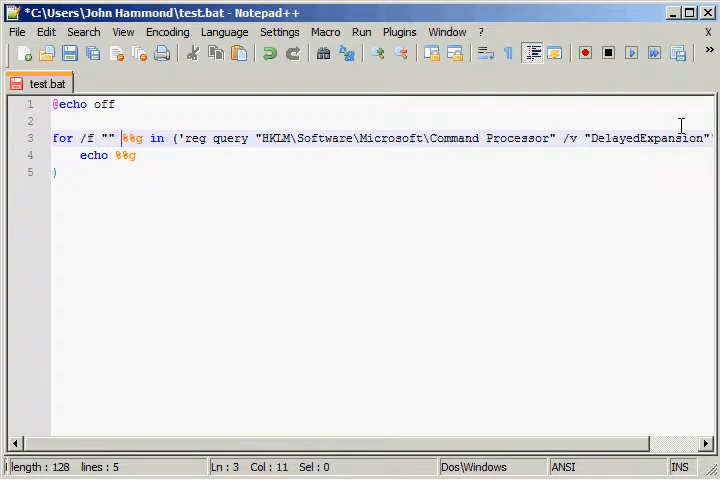
type("t")
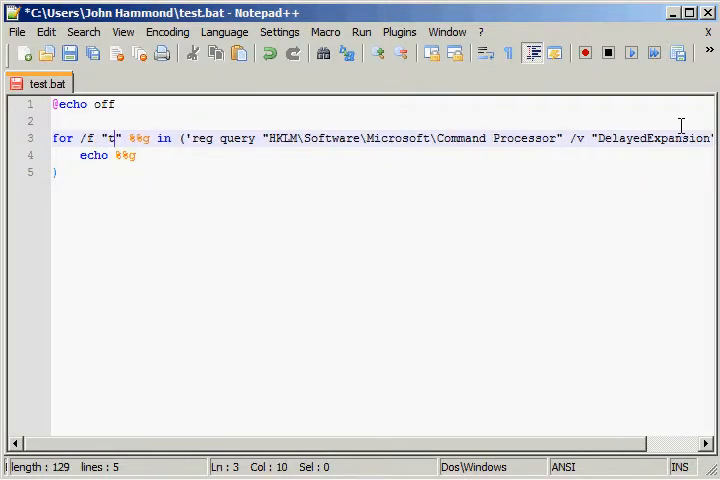
type("okens")
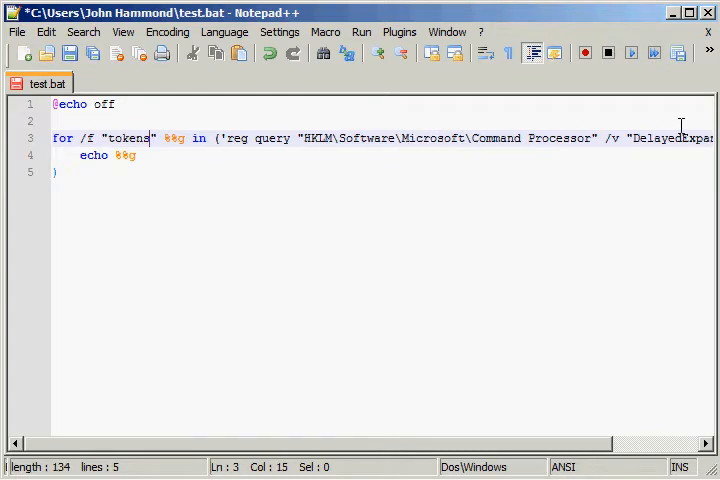
type("=3")
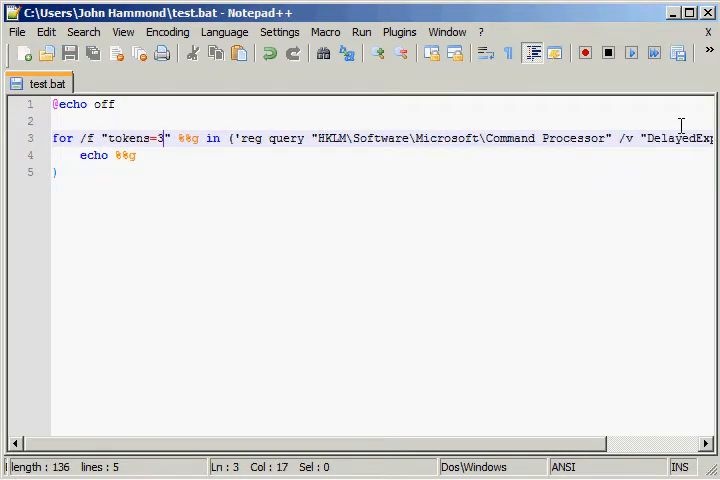
type("*")
type("test")
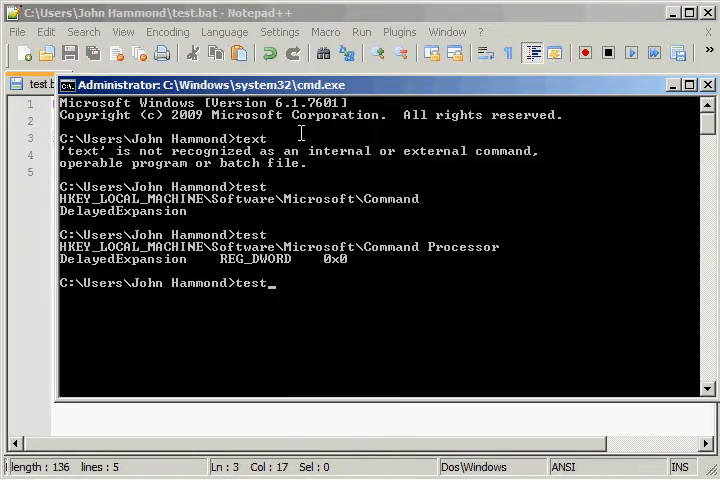
Run test in cmd.exe so it prints only 0x0
key("Return")
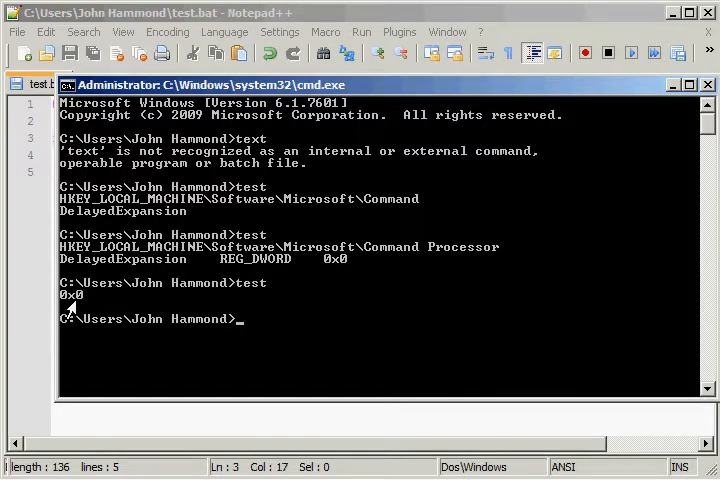
mouse_move(440, 255)
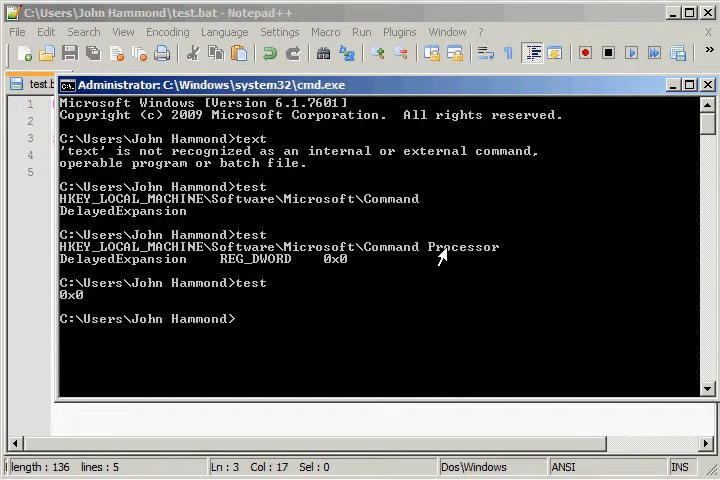
mouse_move(332, 274)
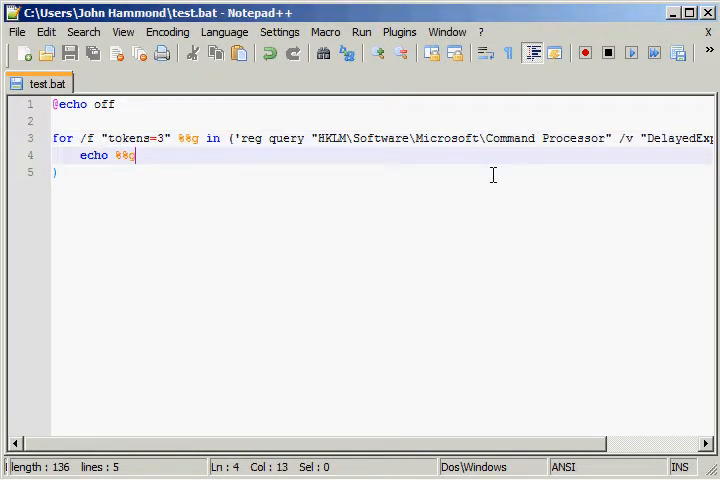
Change the loop body to set output=%%g and echo %output:~2% after it
type("set output")
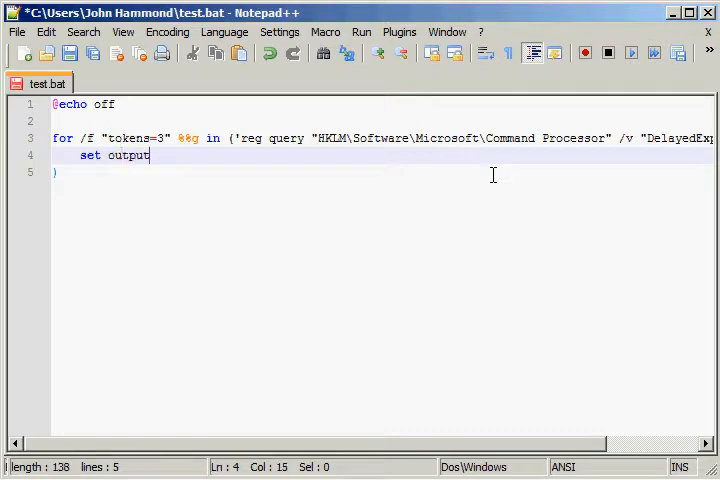
type("=%%g")
type("echo %output%")
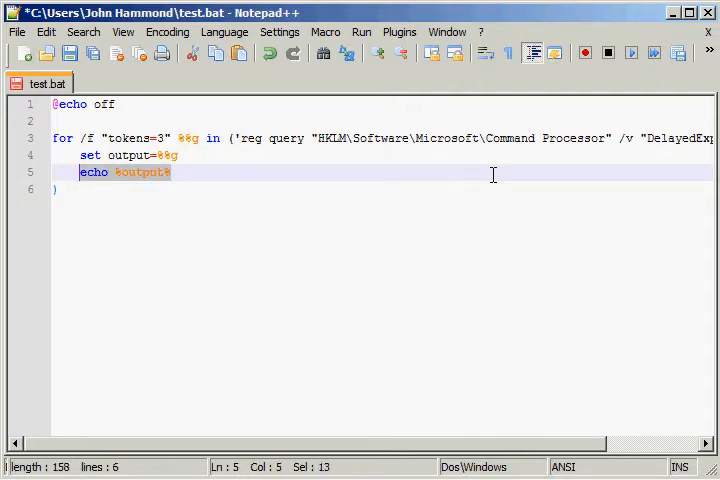
left_click(171, 172)
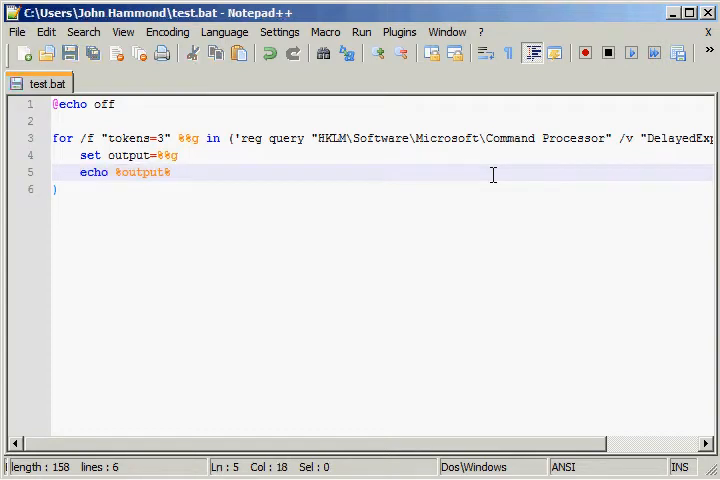
type(":~")
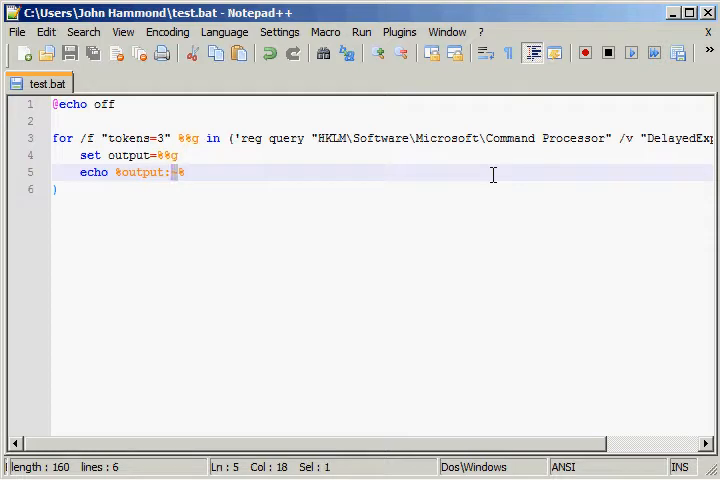
type("~2")
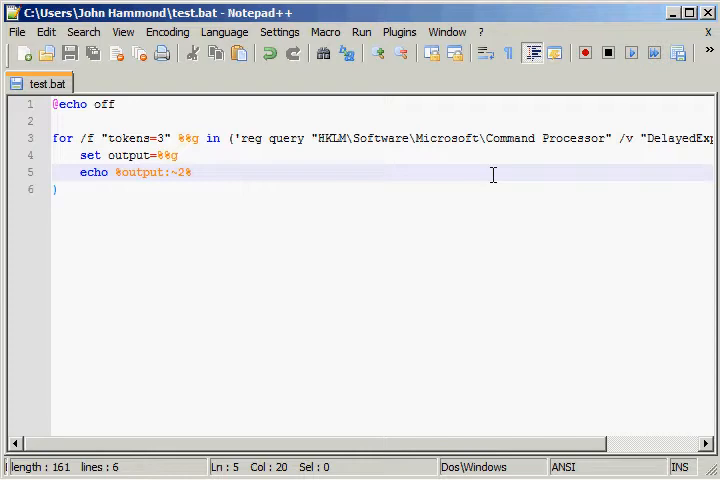
key("Backspace")
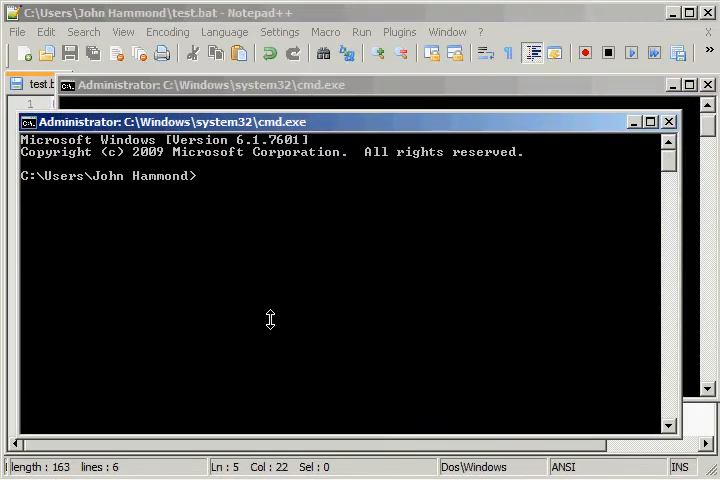
Type test at the new cmd.exe prompt
type("test")
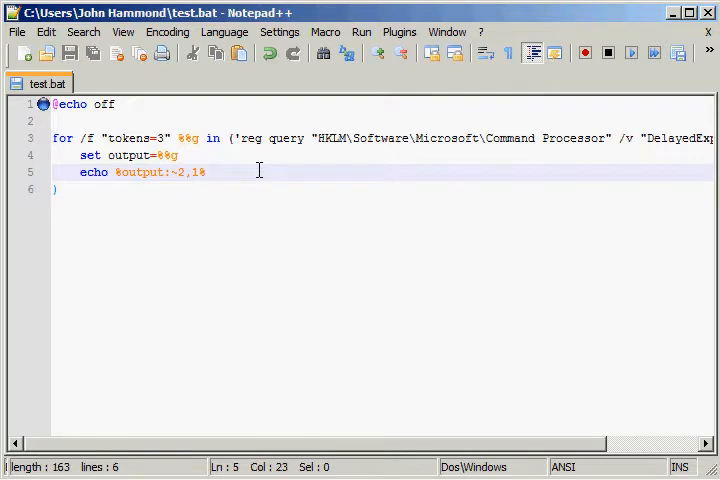
Move echo %output:~2,1% from inside the loop to below the closing parenthesis
left_click(58, 188)
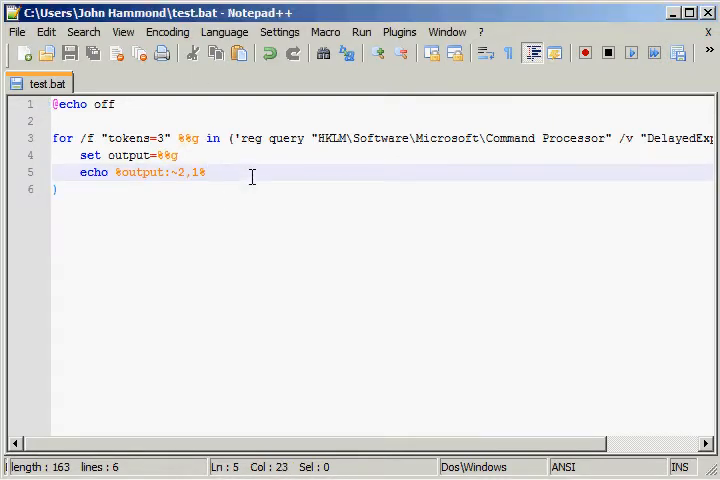
key("Delete")
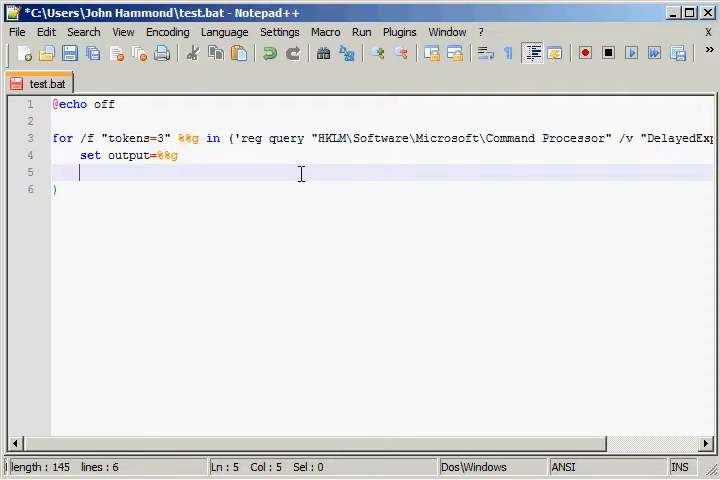
type("echo %output:~2,1%")
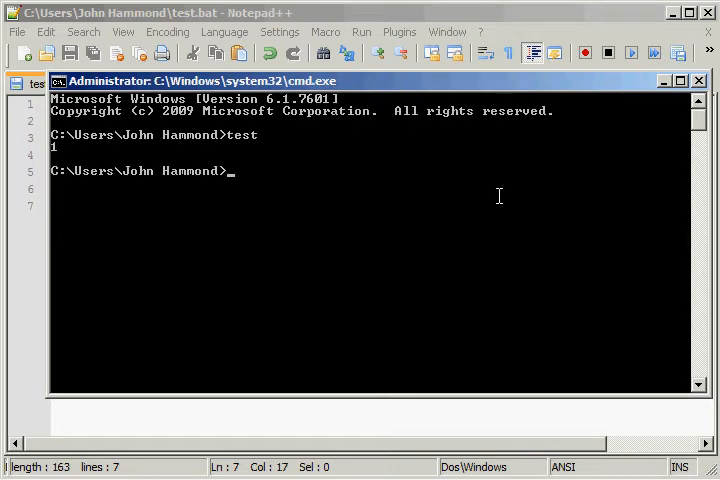
Run test.bat twice in the Command Prompt, each run printing 1
type("ei")
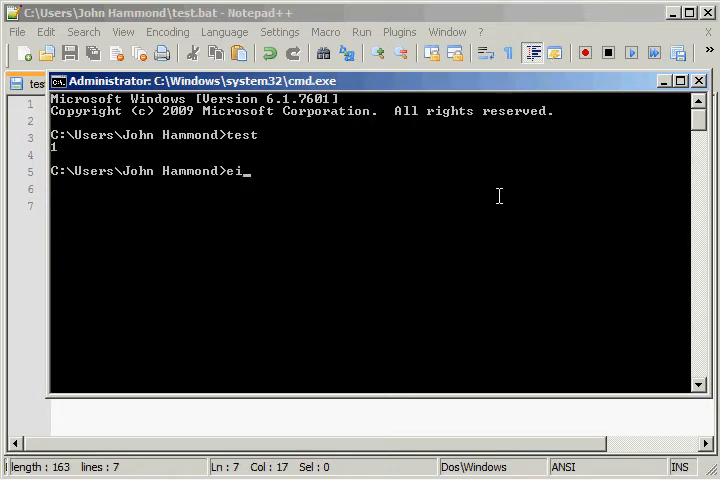
type("test")
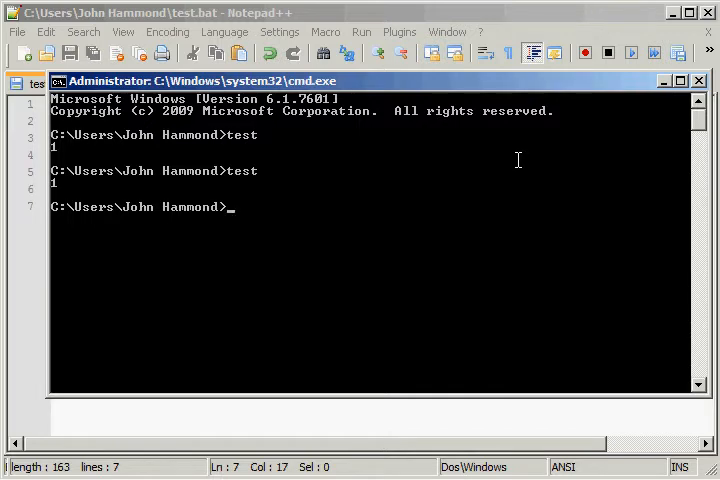
type("d")
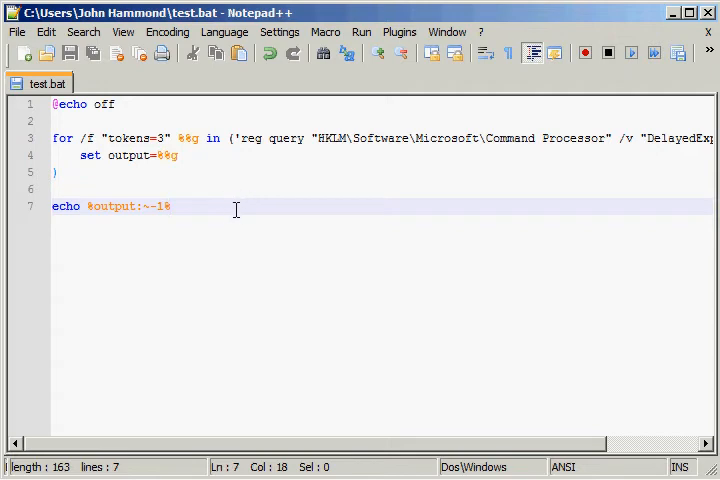
mouse_move(242, 172)
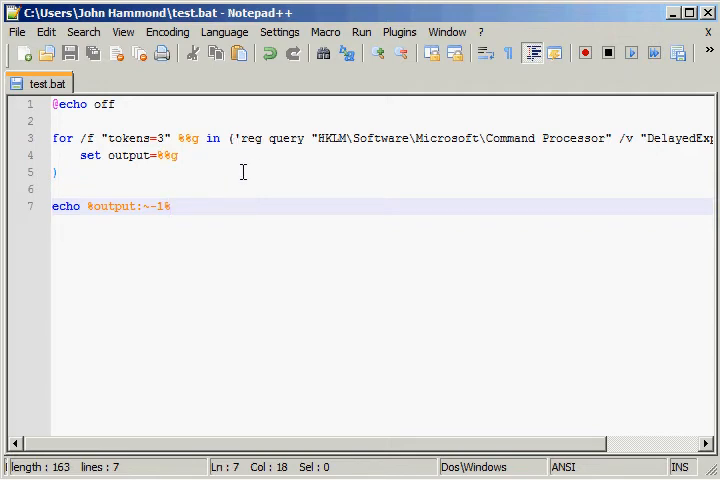